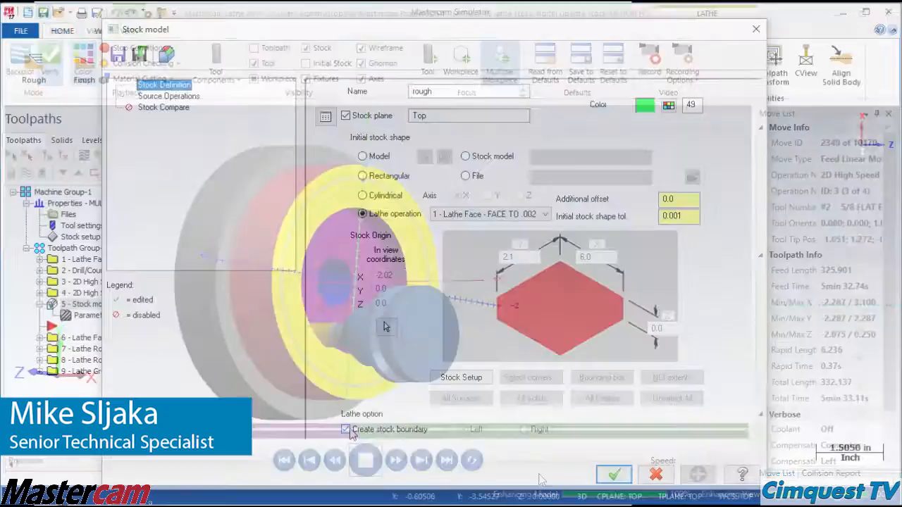
- Save the failed Lathe Rough boring-bar operation despite its toolpath failure
click(613, 473)
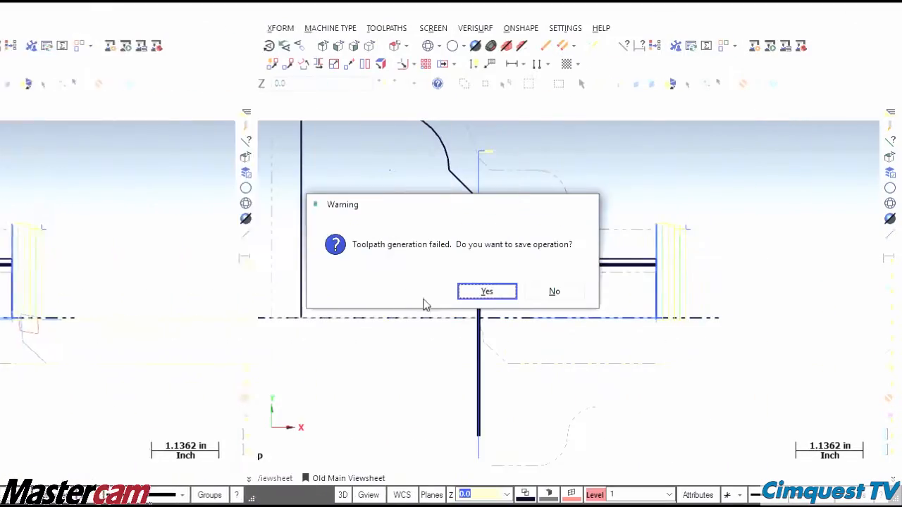
click(486, 291)
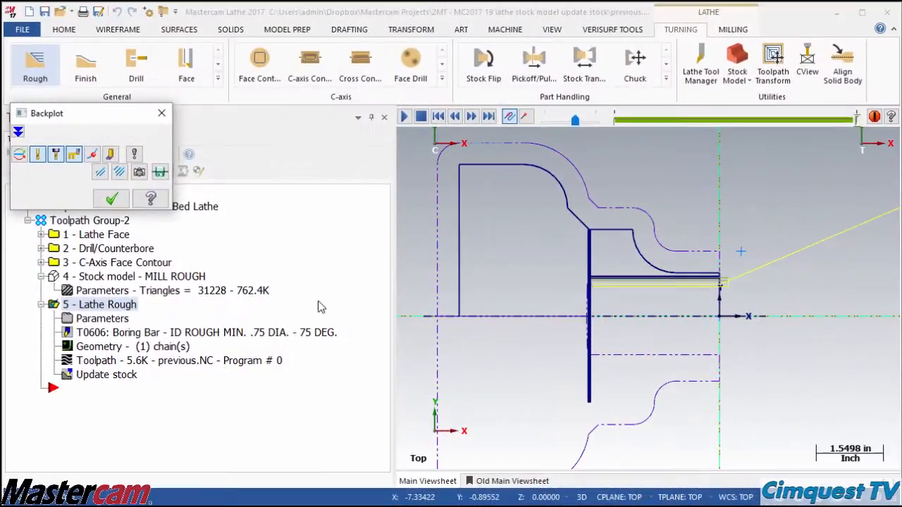
- Open the other lathe part file to begin a new Rough toolpath
click(552, 29)
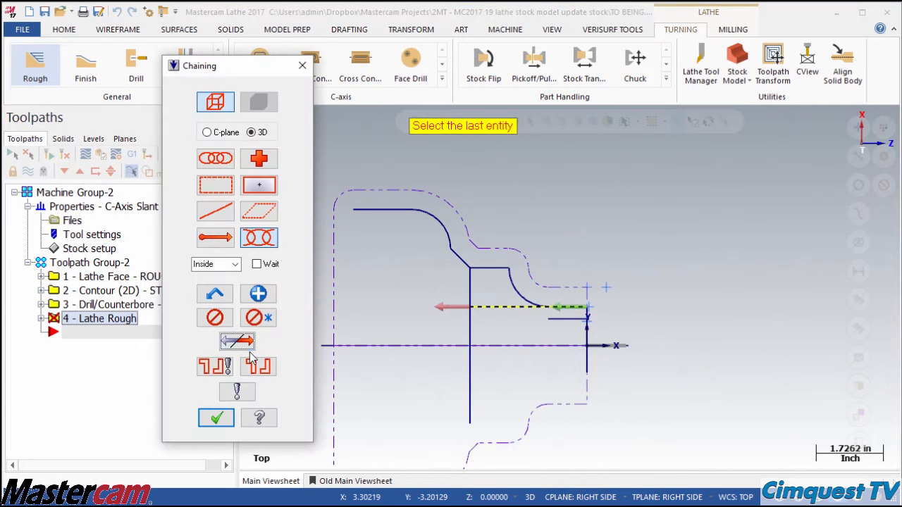
- Accept the chained bore profile, then cancel the unfinished Lathe Rough operation
click(216, 417)
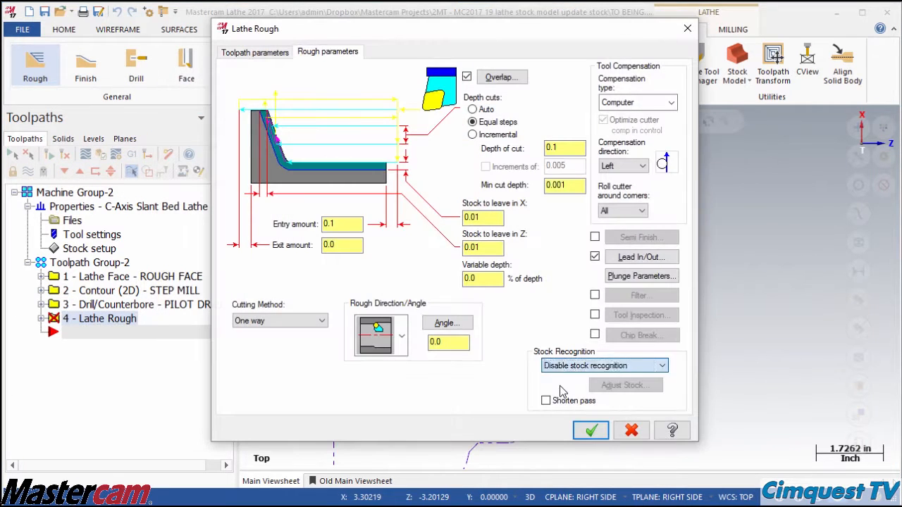
click(591, 431)
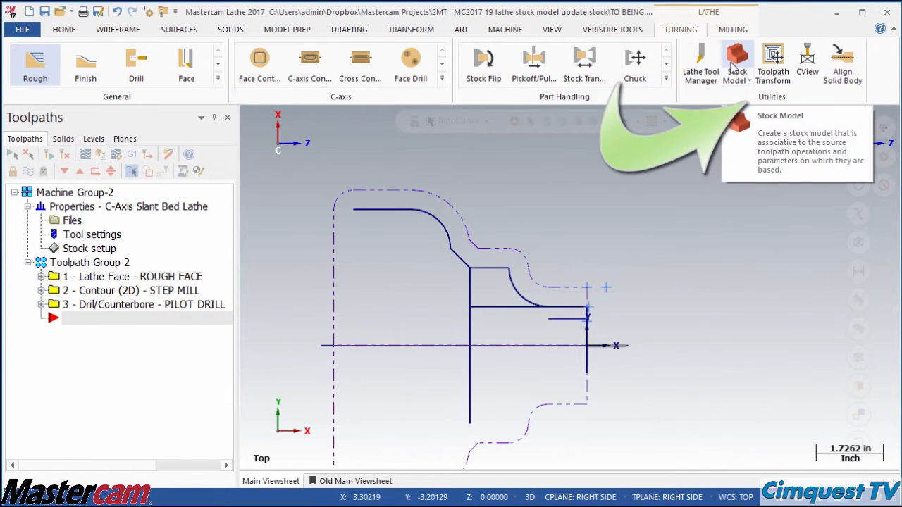
- Create stock model RUFF from Toolpath Group-2's three operations, with Model stock and stock boundary
click(736, 64)
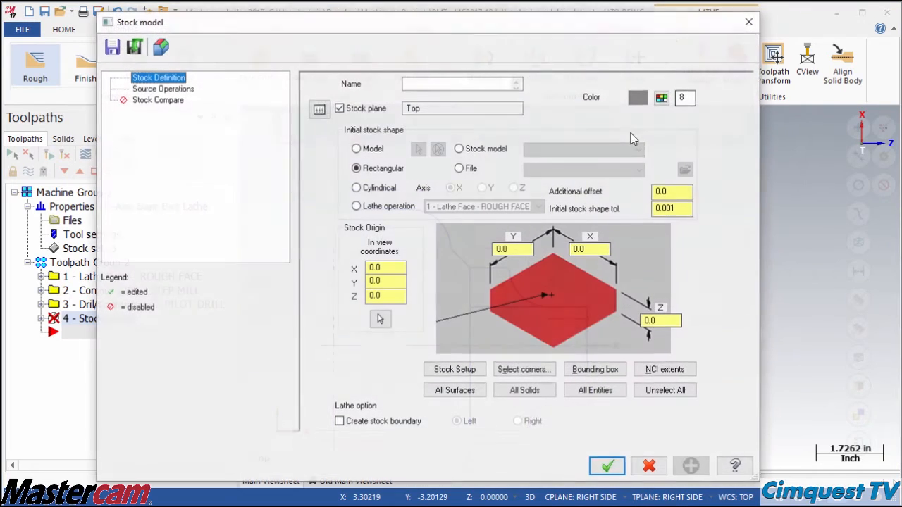
click(462, 84)
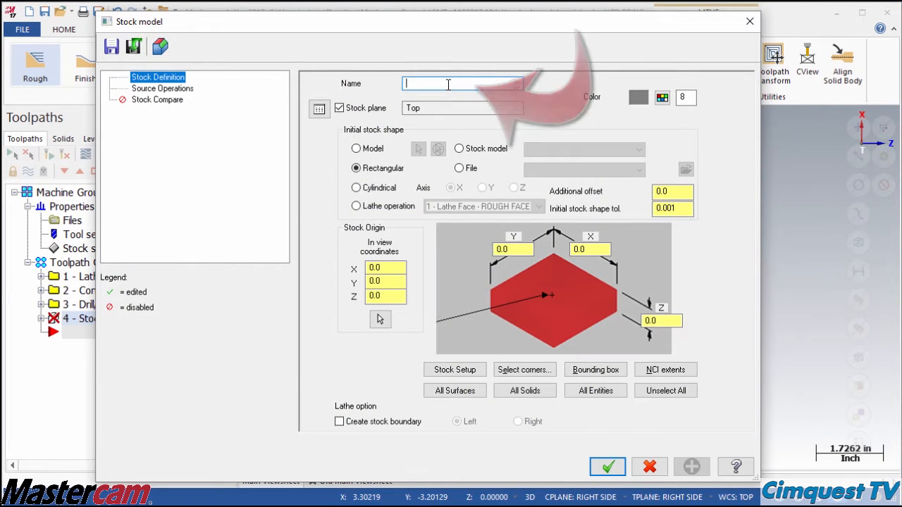
text(RUF)
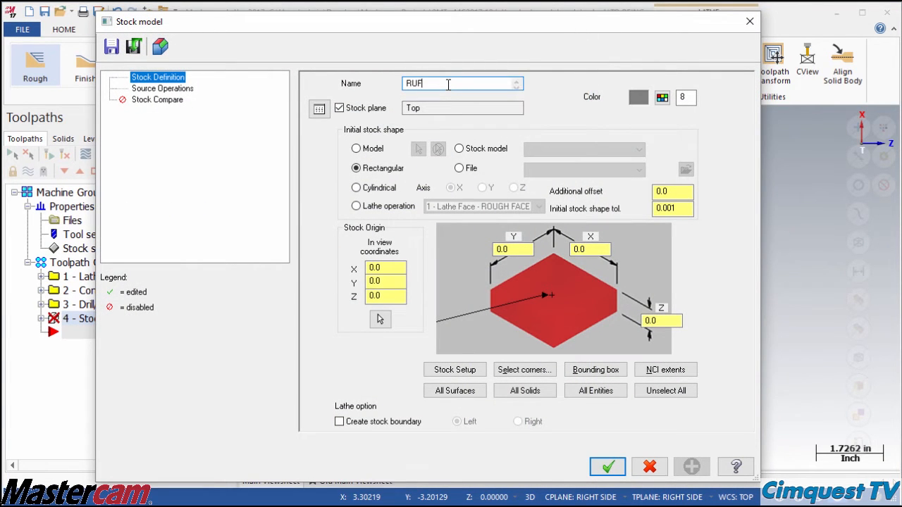
click(356, 148)
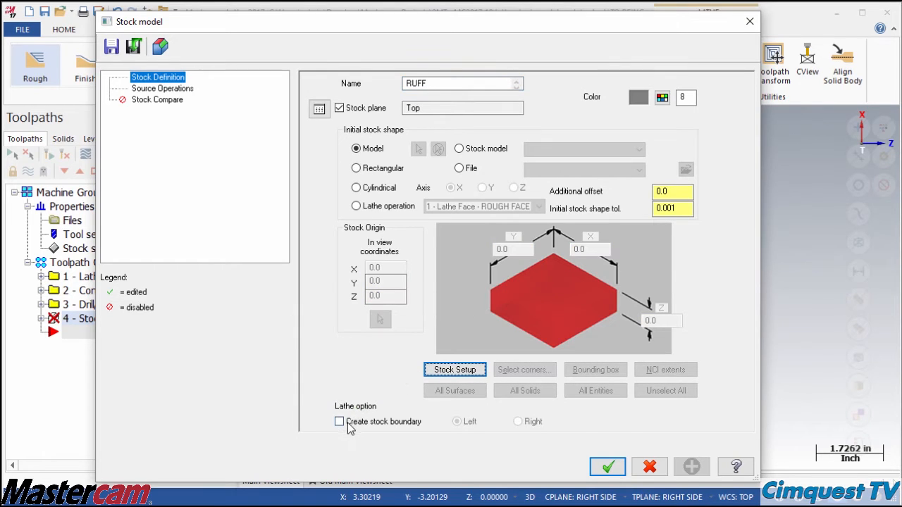
click(339, 421)
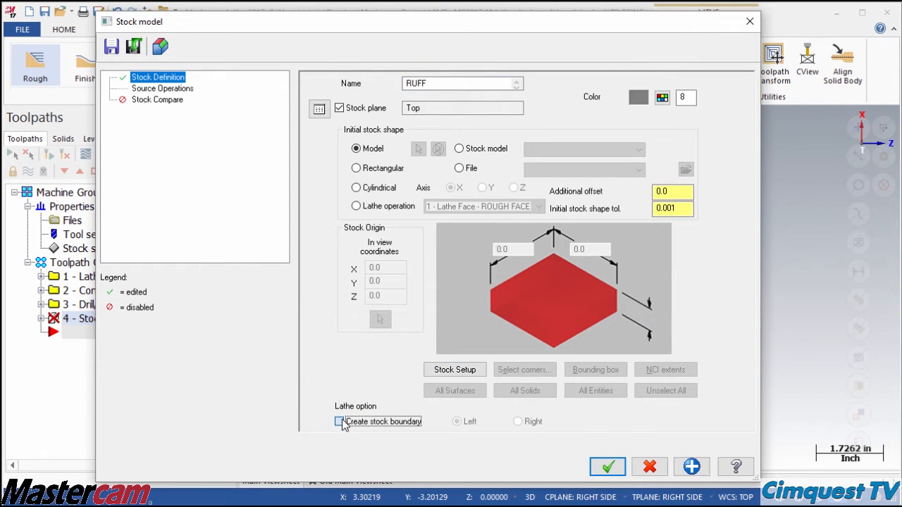
click(340, 422)
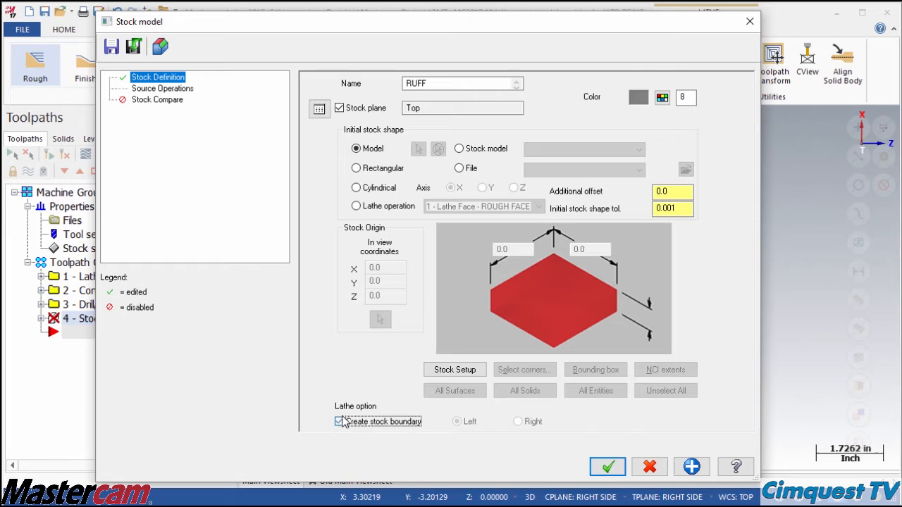
click(163, 88)
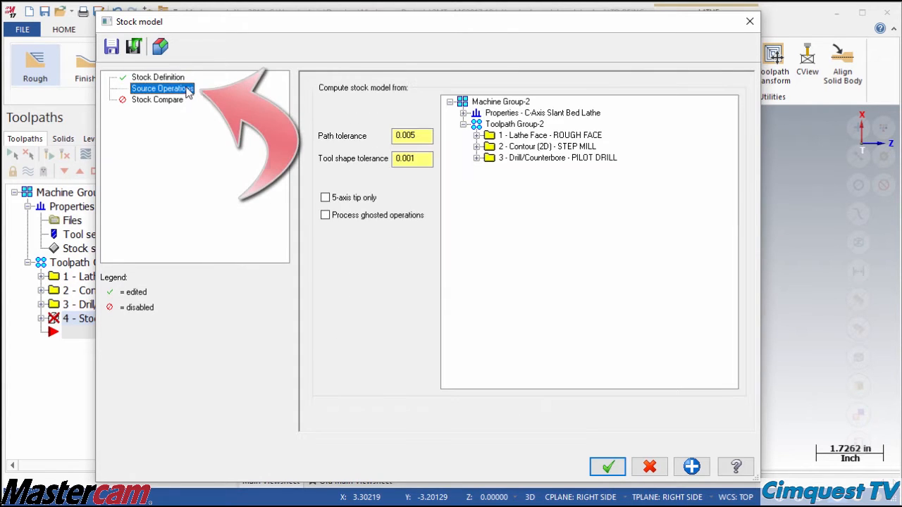
click(514, 124)
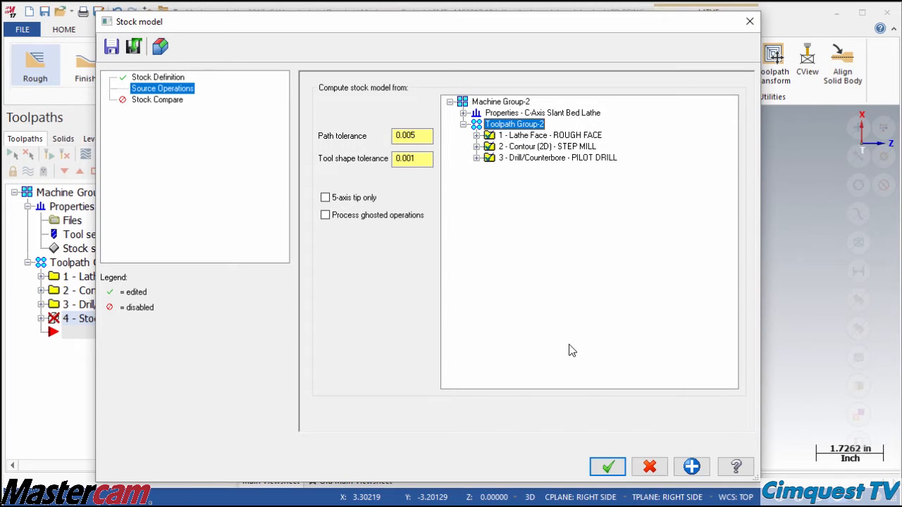
click(607, 467)
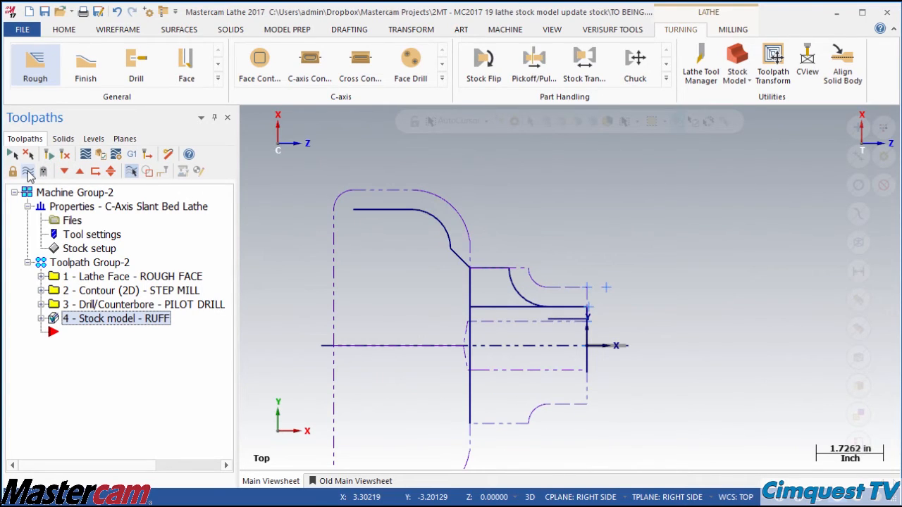
- Start a Turning toolpath, confirm the chained profile, and accept the Lathe Rough settings
click(186, 63)
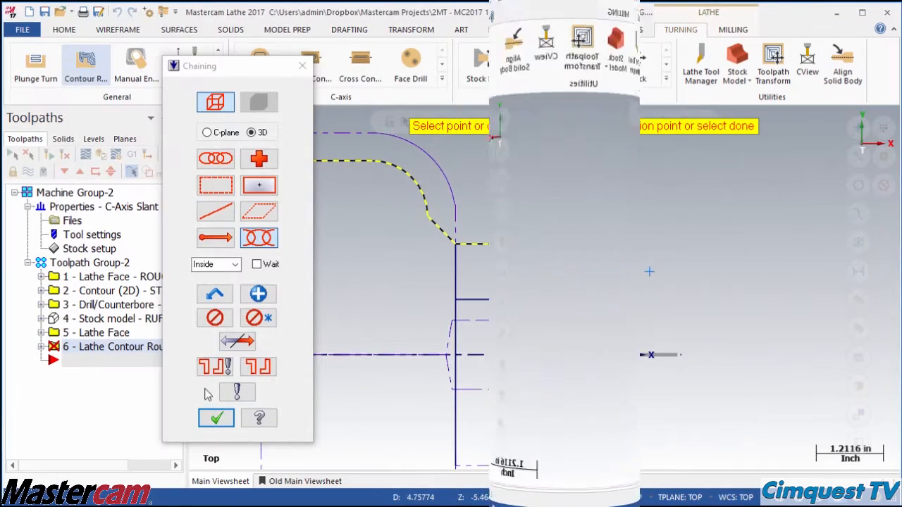
click(216, 417)
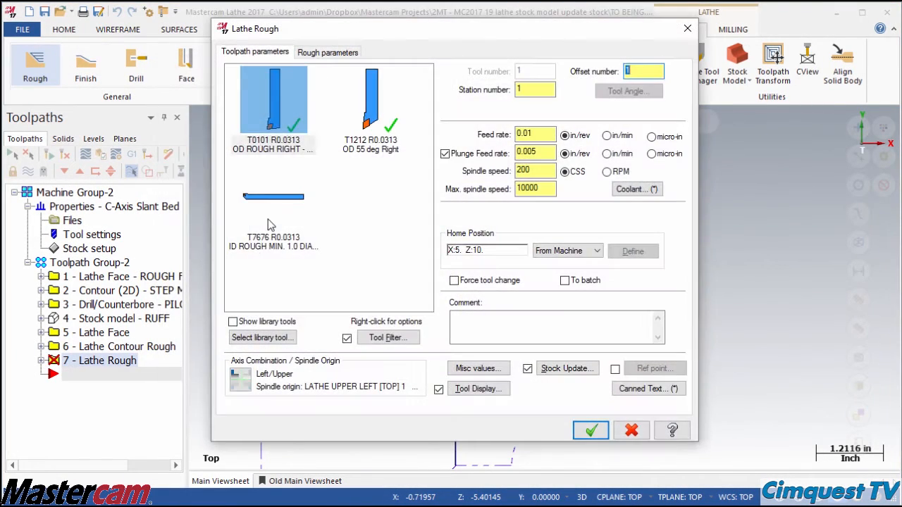
click(590, 430)
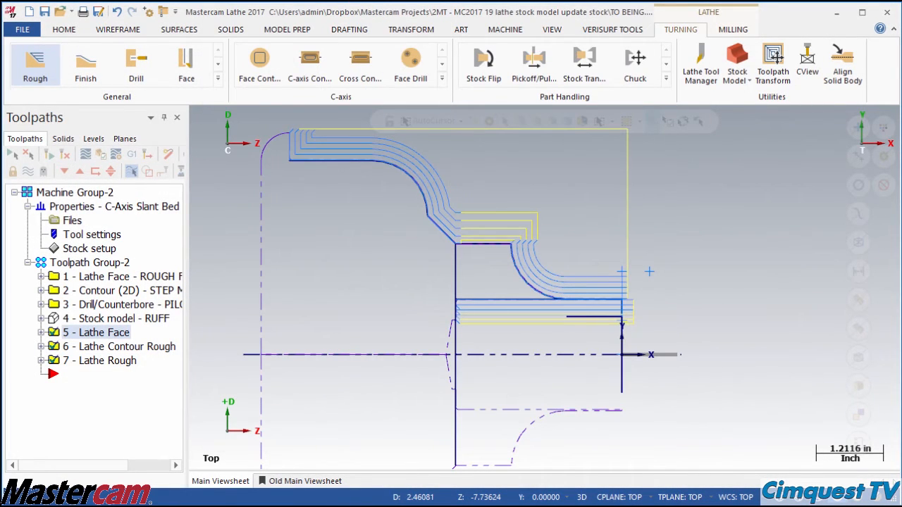